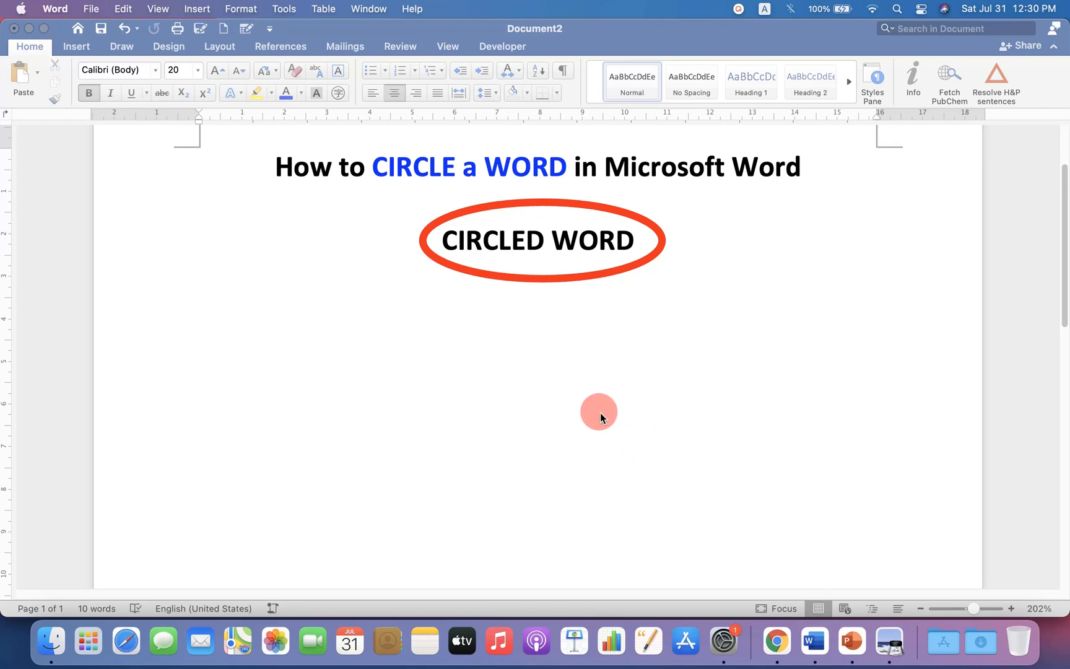
mouse_move(654, 185)
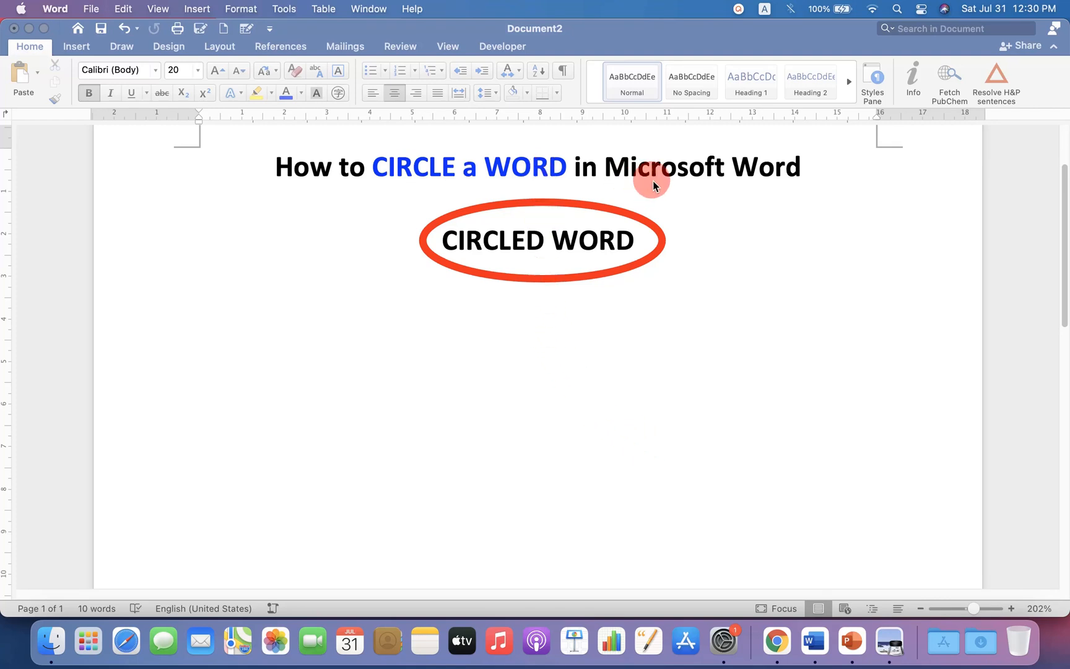
mouse_move(517, 281)
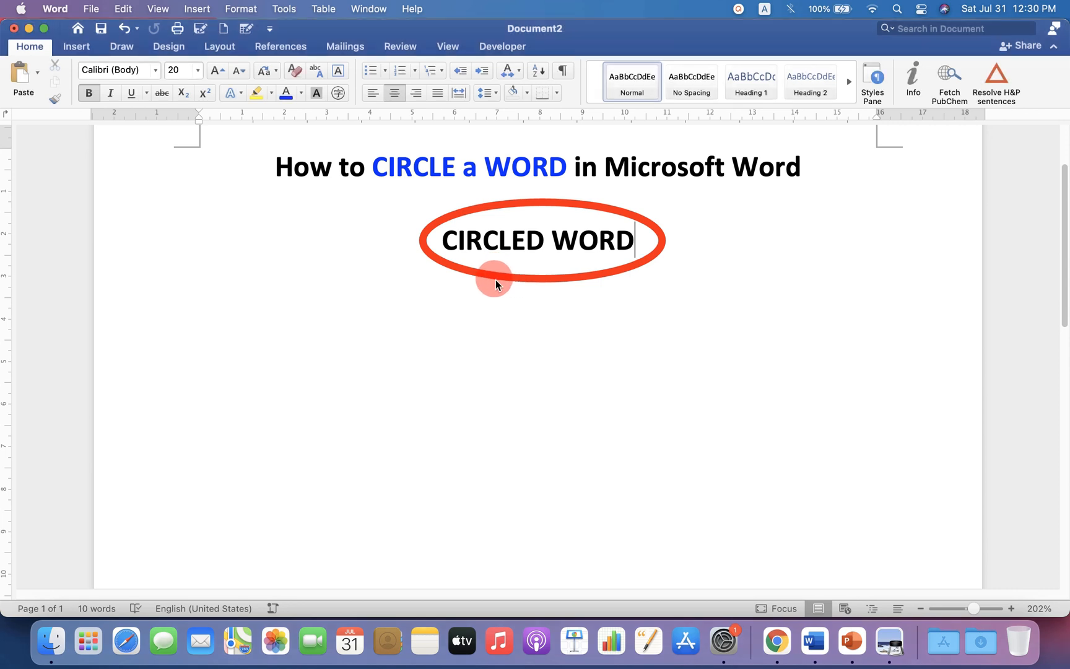
Add the word 'Circle' on its own line and switch to the Insert ribbon
type("Circle")
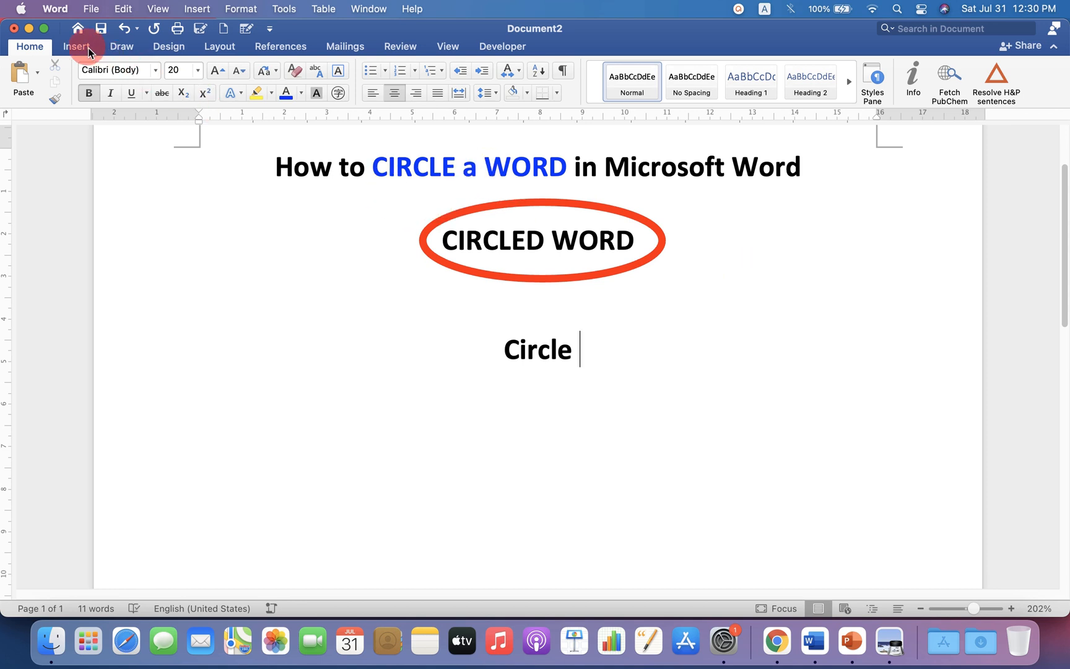
left_click(75, 46)
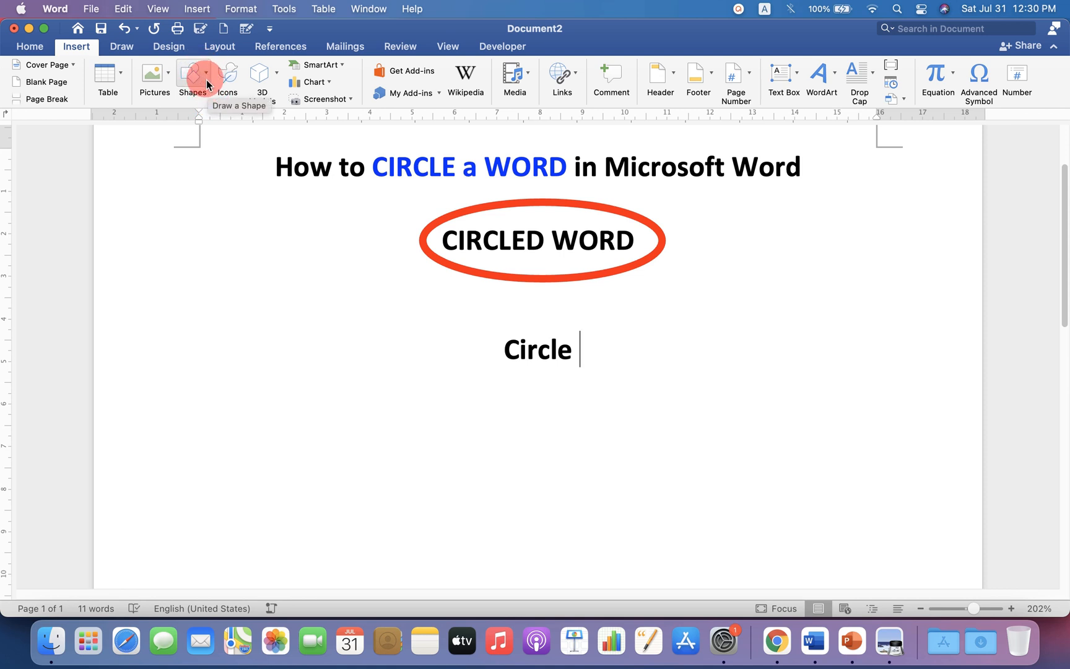
Draw an Oval shape from Shapes over the word Circle
left_click(192, 81)
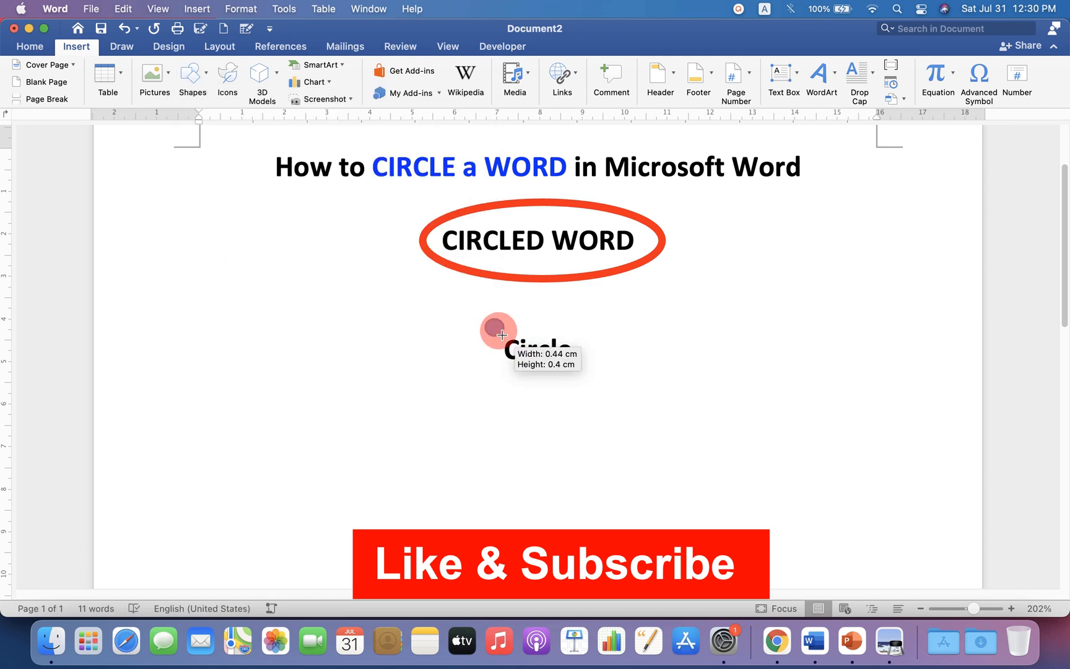
left_click_drag(497, 333, 591, 383)
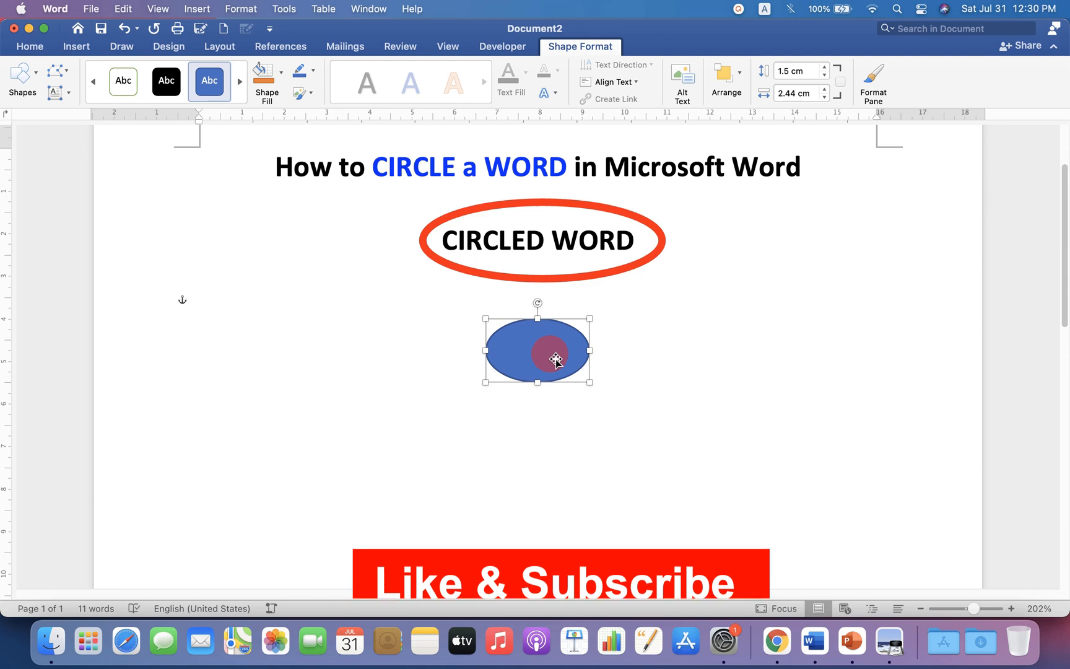
Set the oval to No fill via Format Shape so the word Circle shows inside it
right_click(555, 360)
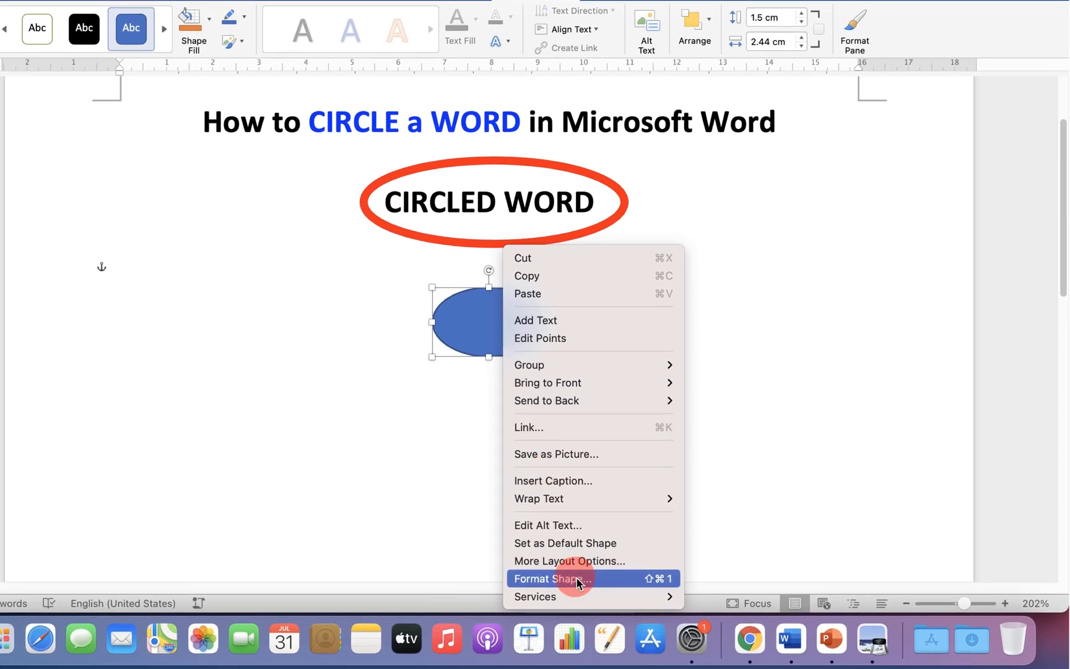
left_click(552, 578)
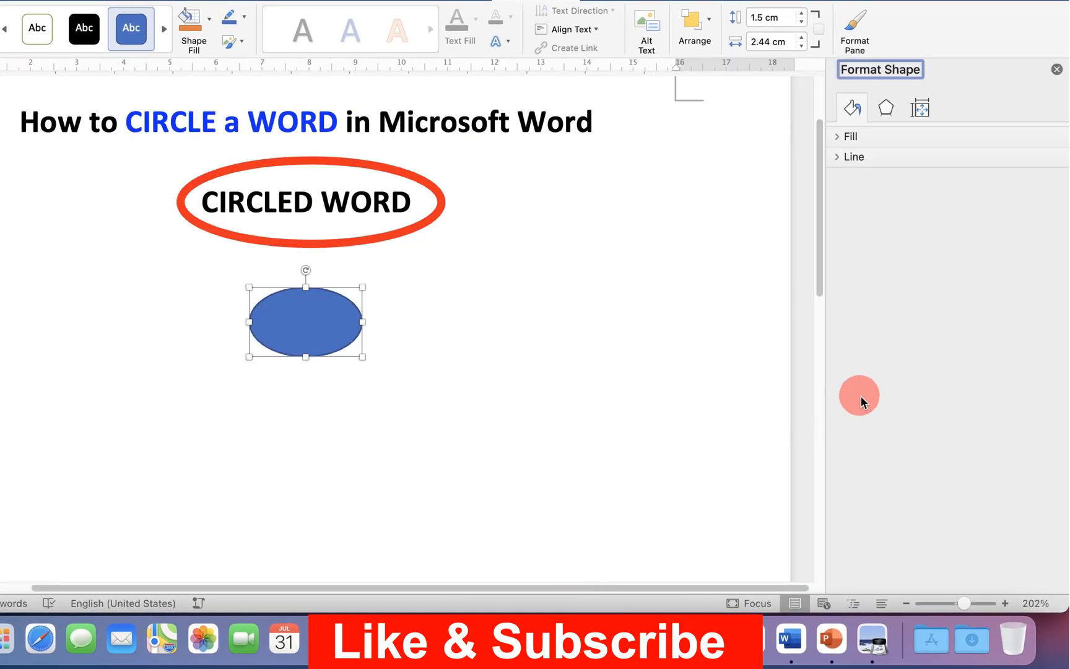
left_click(849, 136)
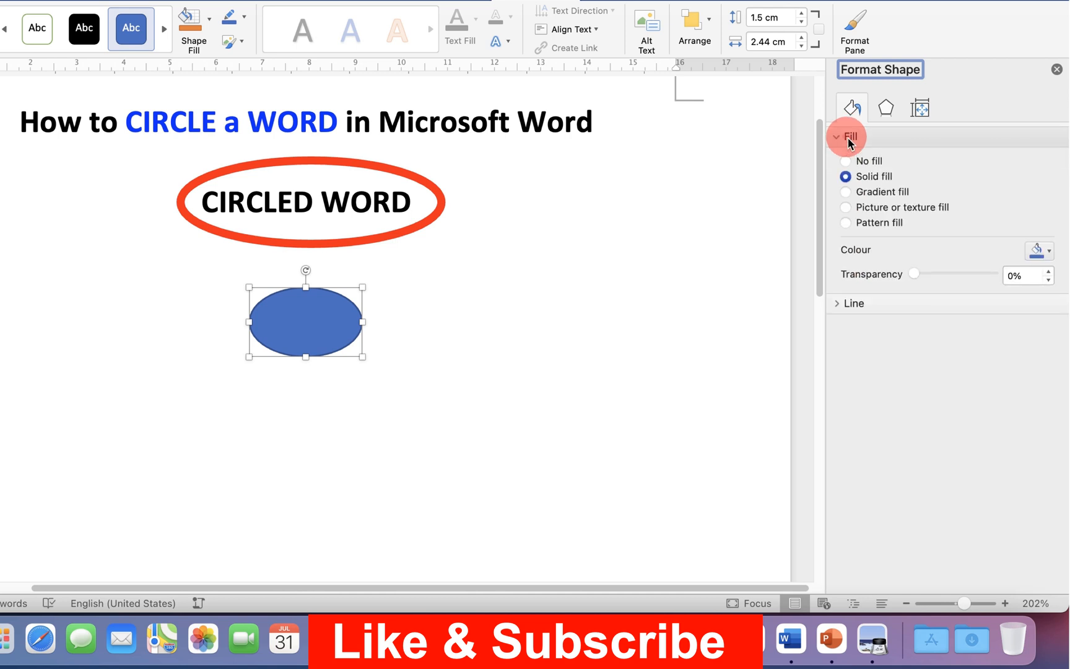
left_click(845, 160)
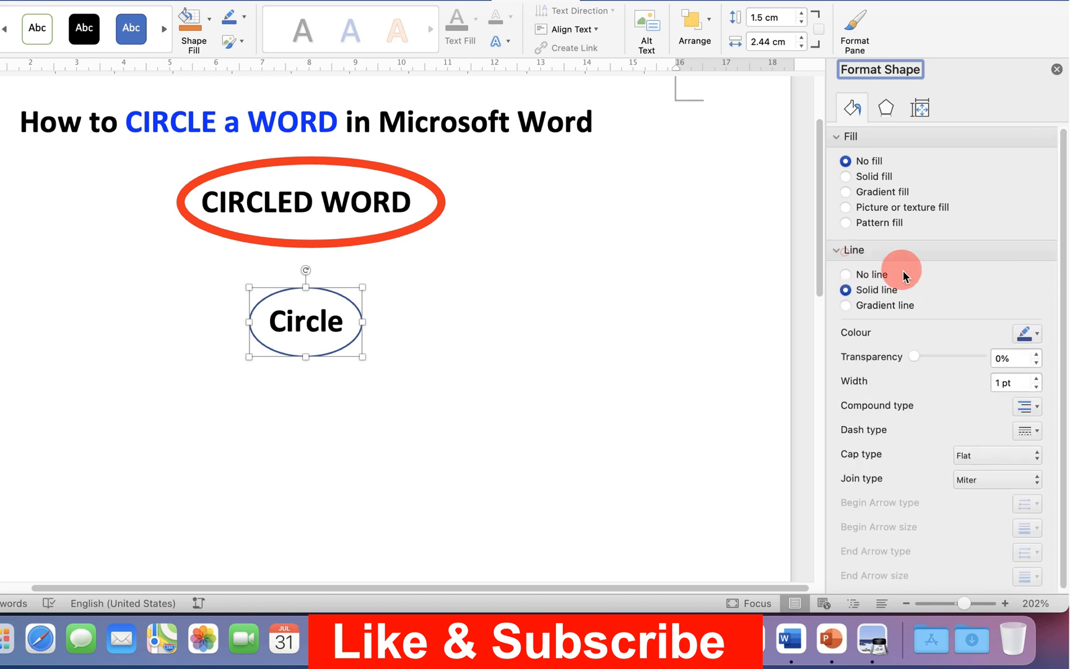
Make the oval's outline red and thicken its width beyond 2 pt
left_click(1027, 333)
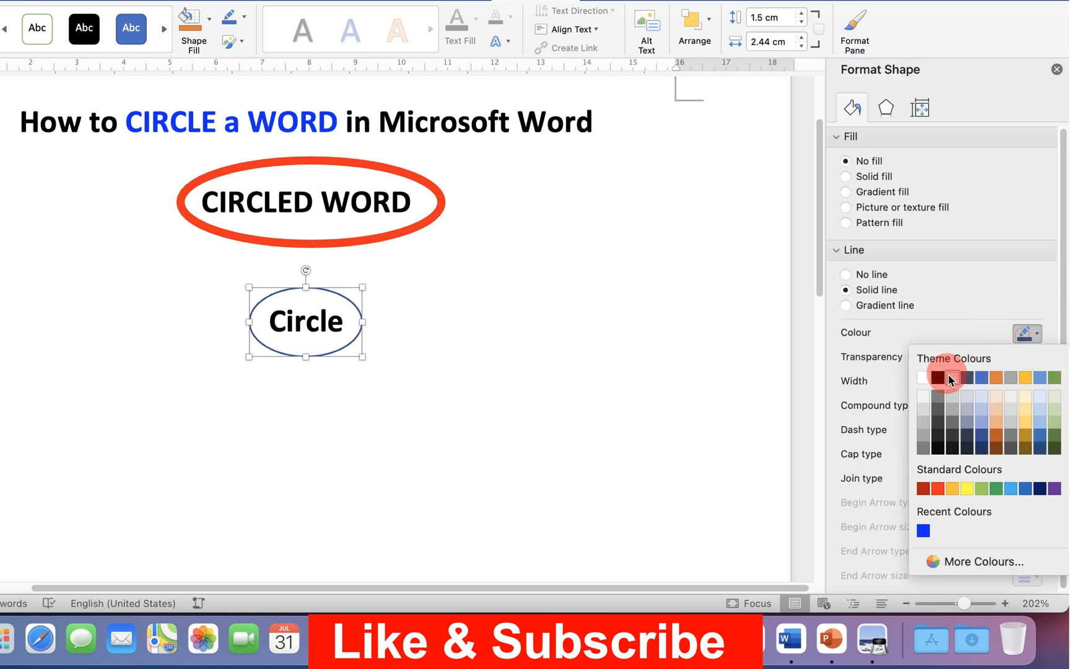
left_click(948, 376)
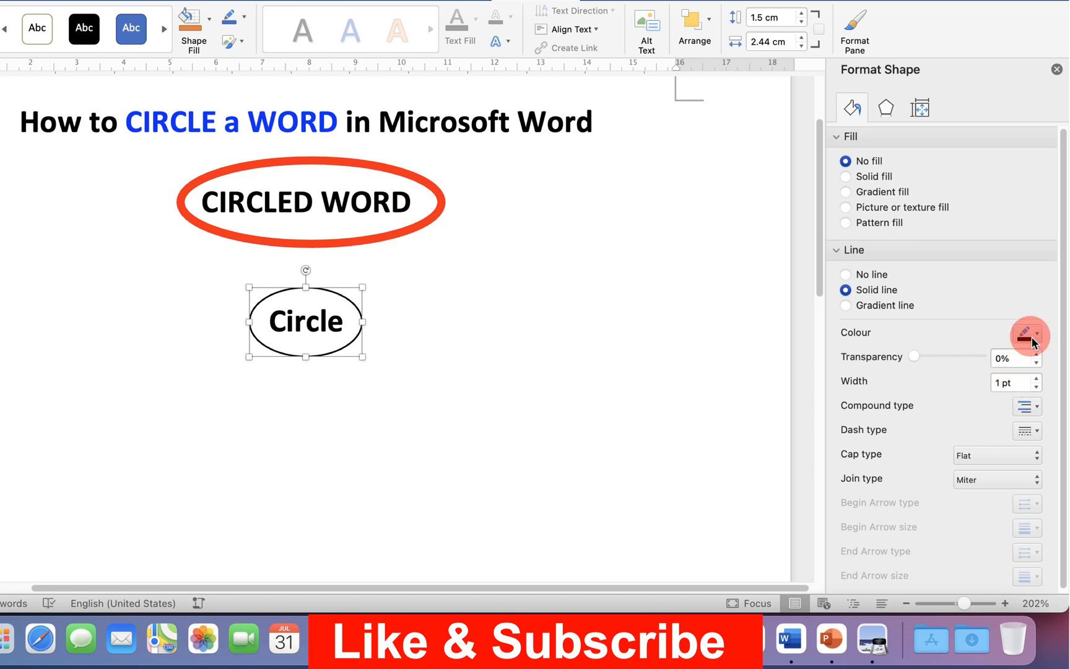
left_click(1030, 334)
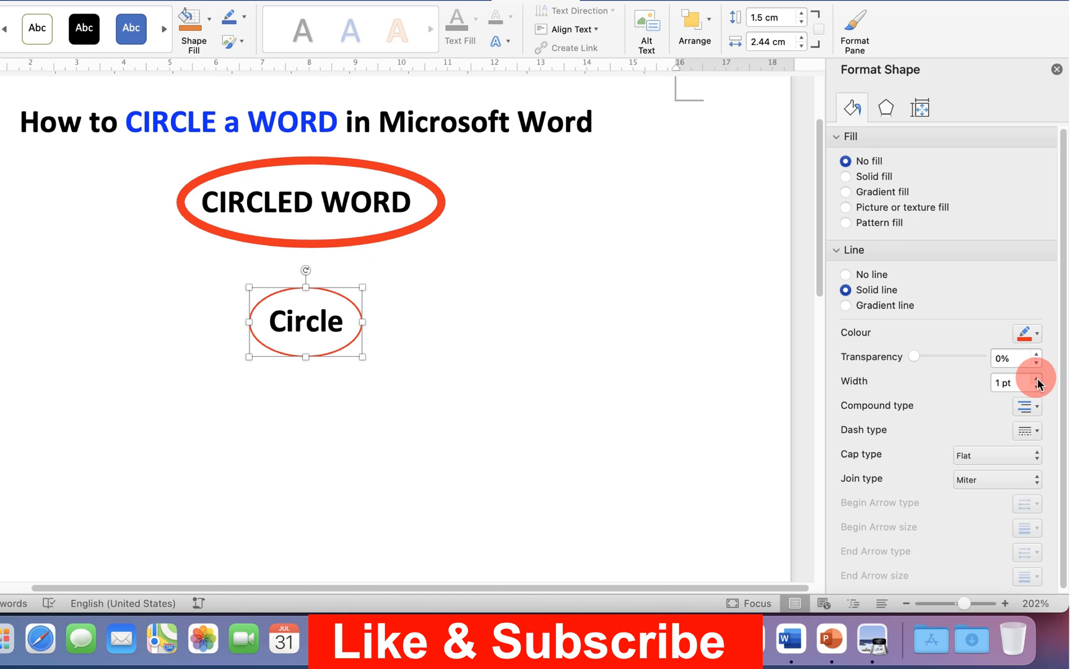
left_click(1038, 377)
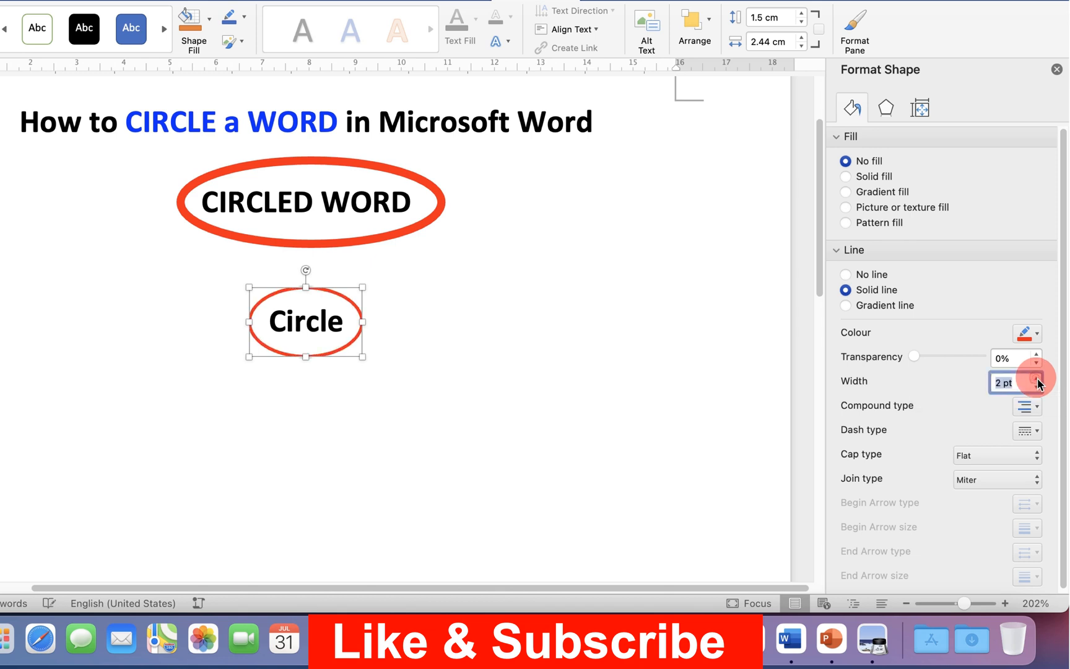
left_click(1037, 377)
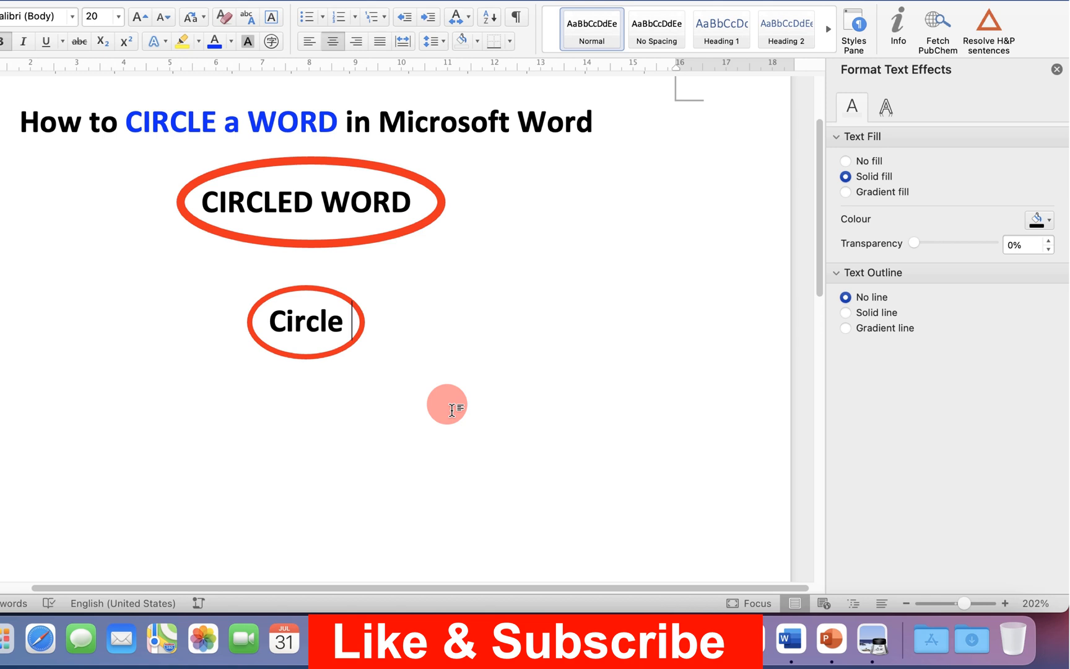
mouse_move(575, 241)
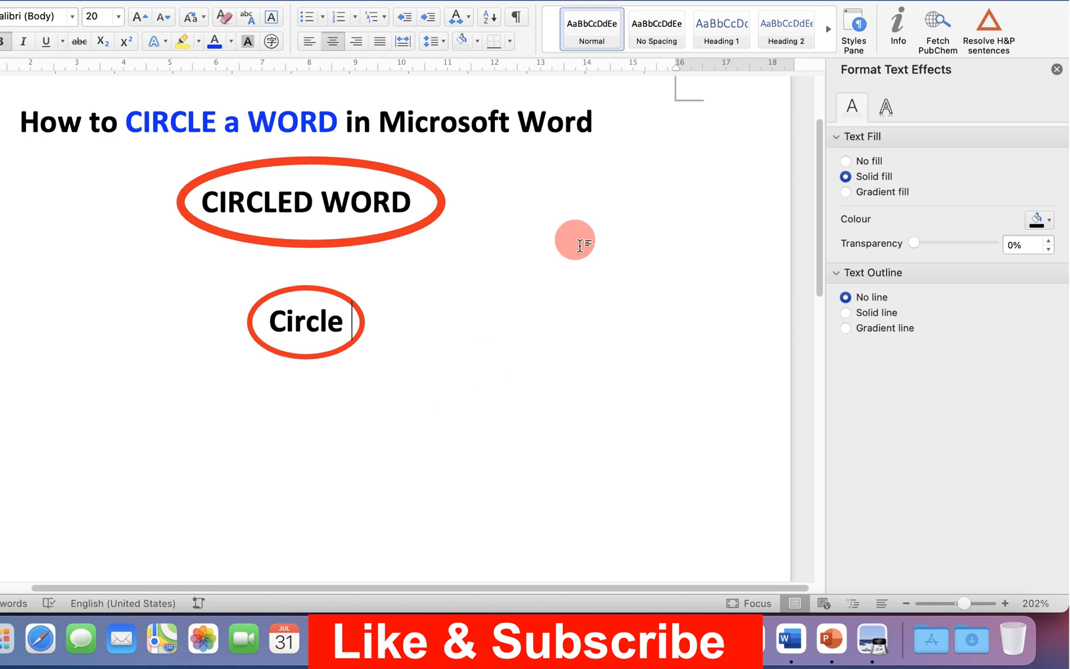